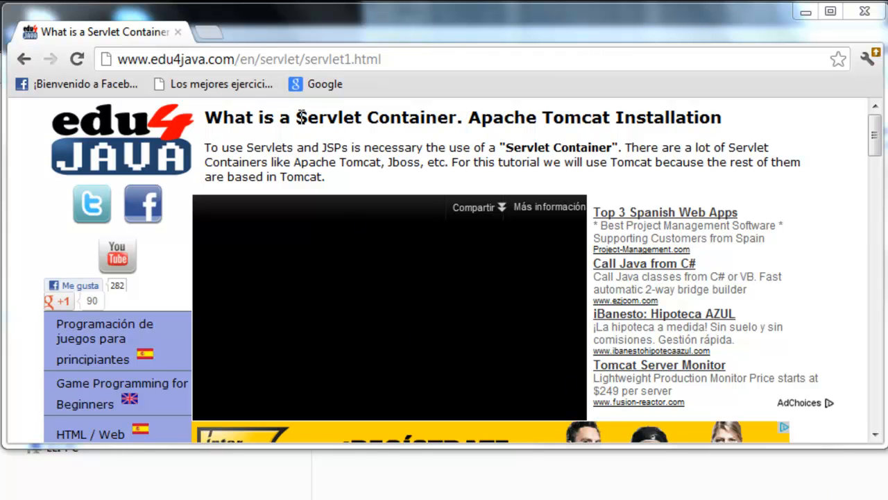
- Highlight 'Servlet Container' and 'Apache Tomcat', scroll to the diagram, and select 'HttpServlet'
left_click_drag(297, 117, 461, 117)
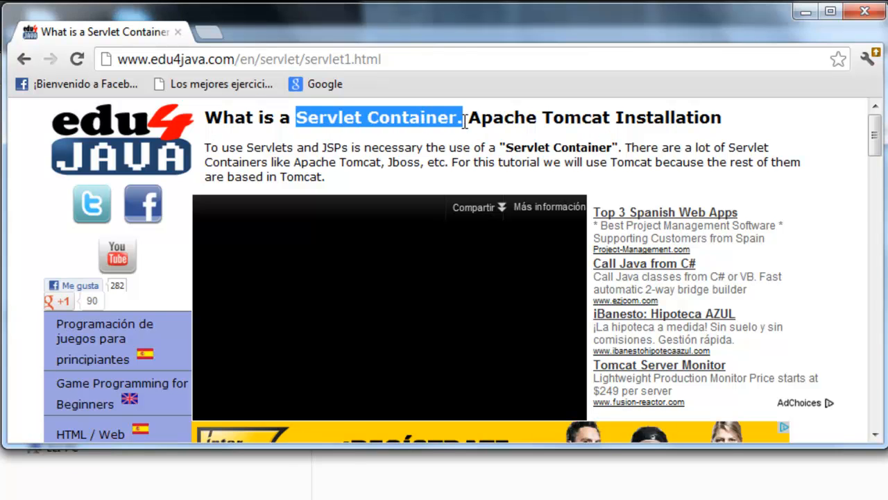
left_click_drag(478, 117, 602, 117)
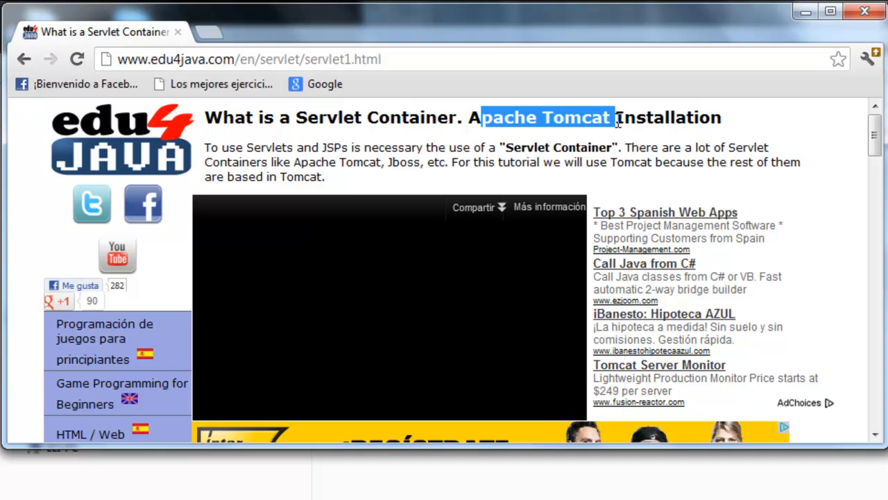
mouse_move(597, 137)
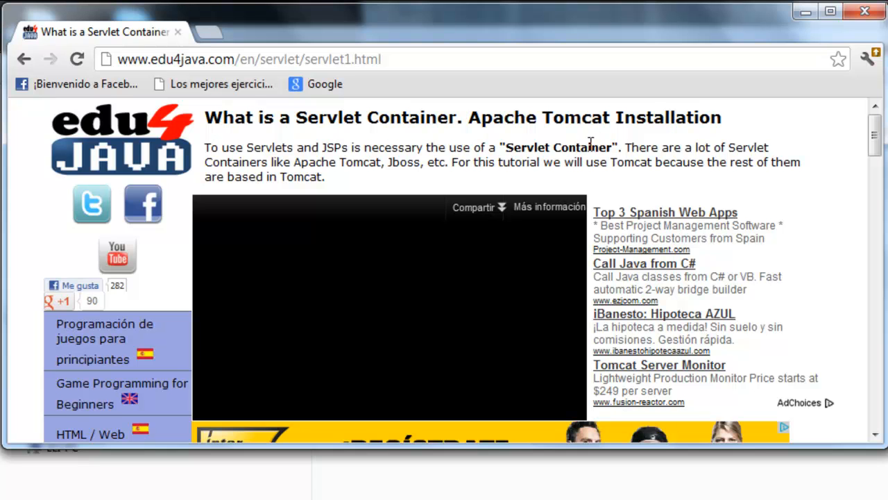
scroll("down", 3)
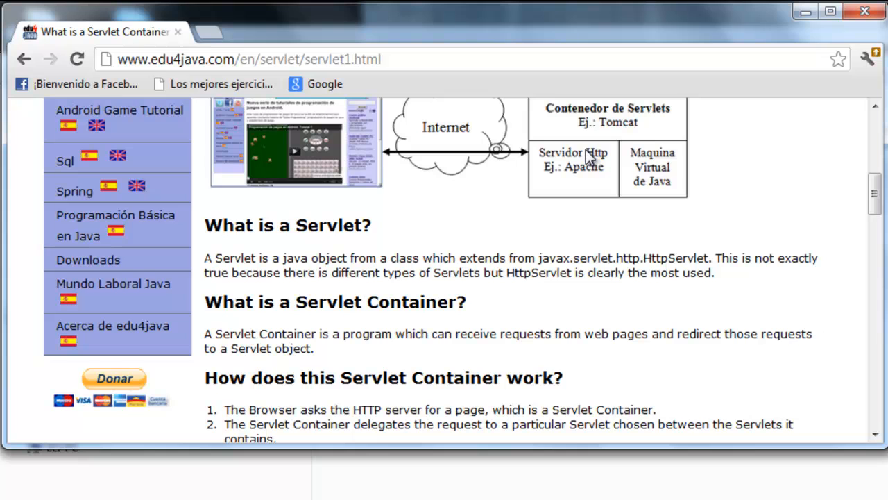
mouse_move(543, 257)
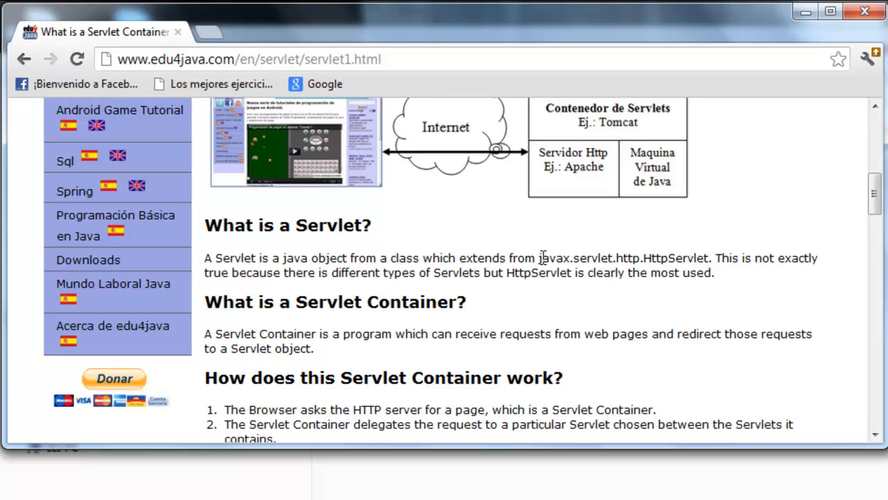
double_click(675, 257)
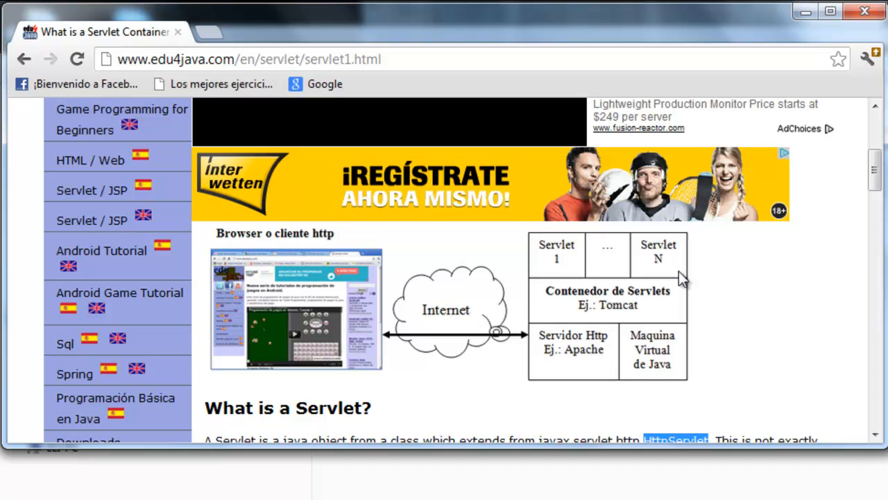
mouse_move(302, 300)
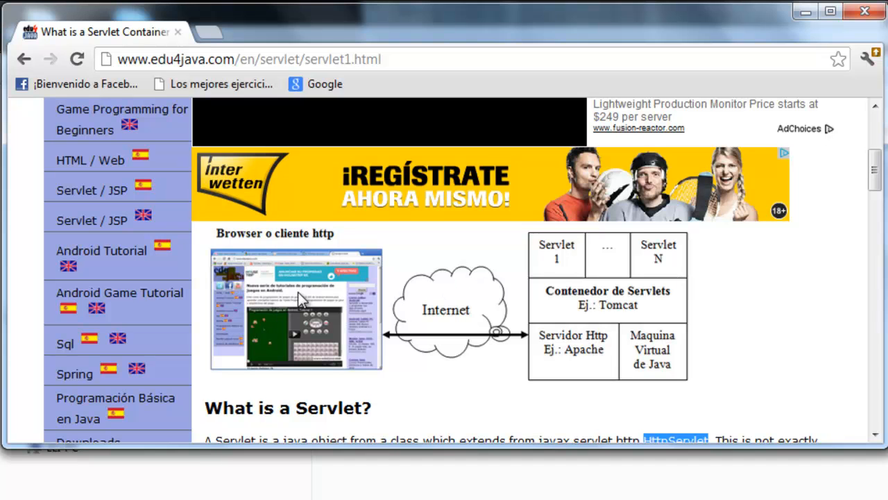
mouse_move(568, 337)
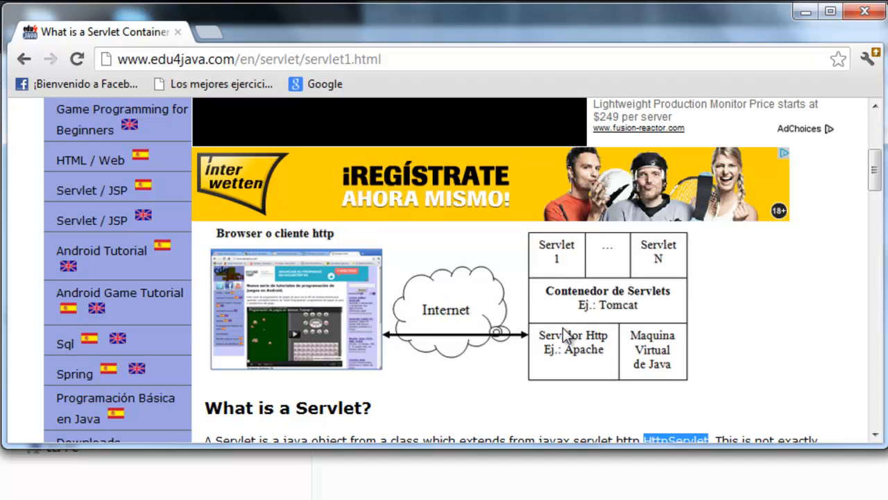
mouse_move(586, 310)
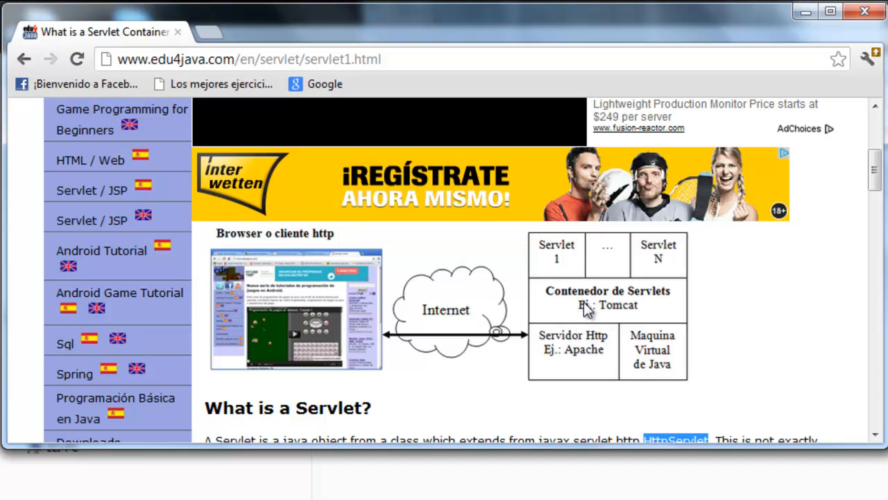
mouse_move(621, 313)
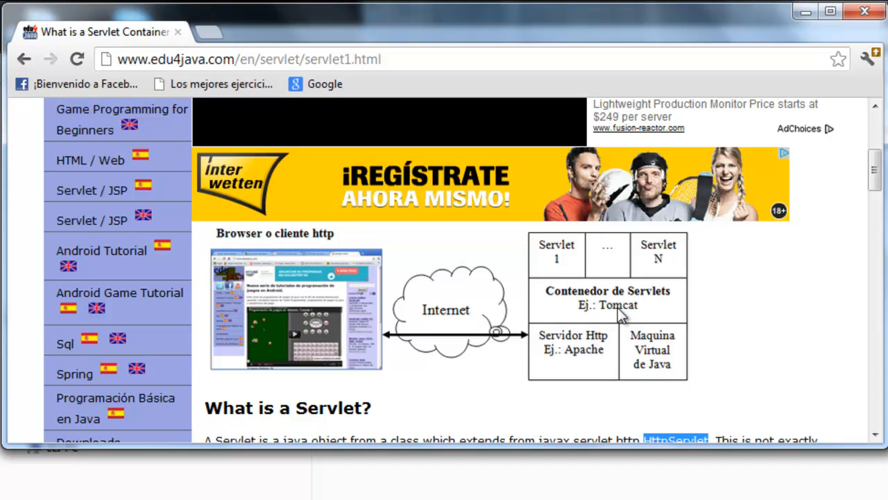
mouse_move(561, 252)
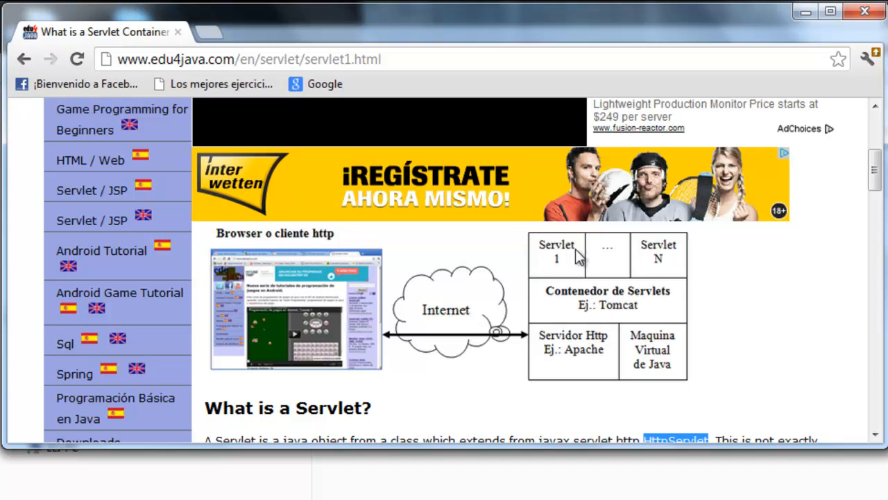
mouse_move(634, 267)
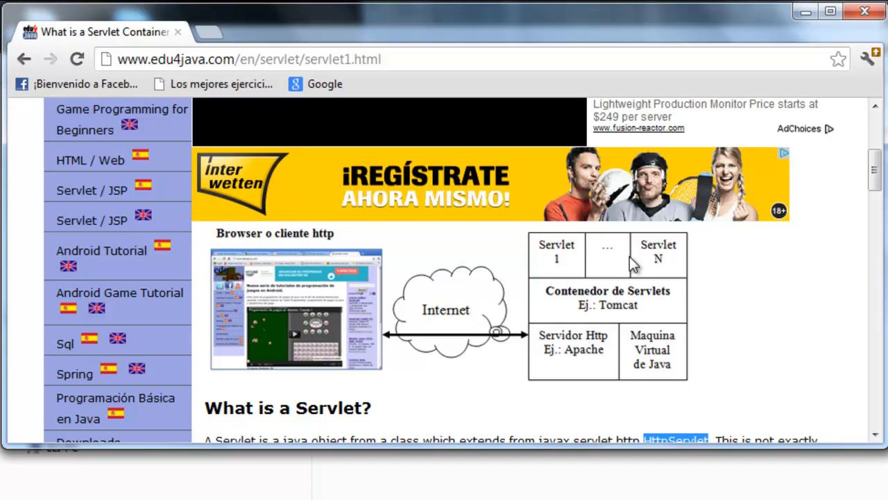
mouse_move(572, 352)
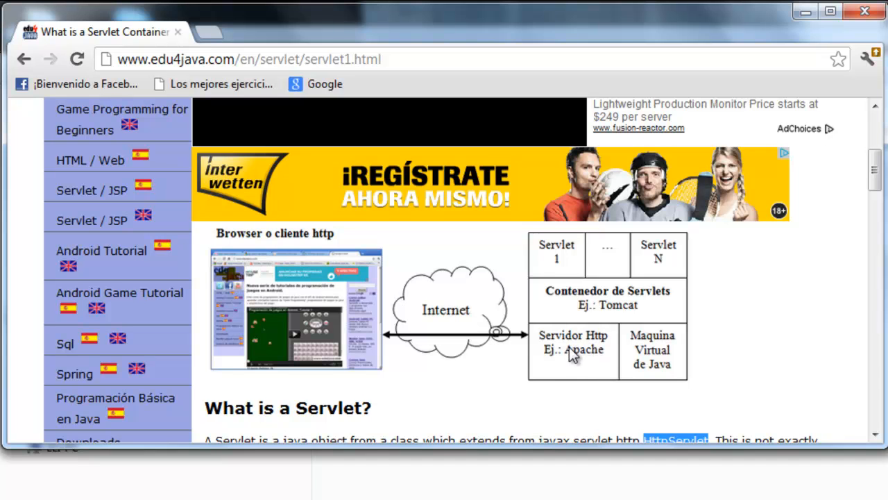
mouse_move(579, 353)
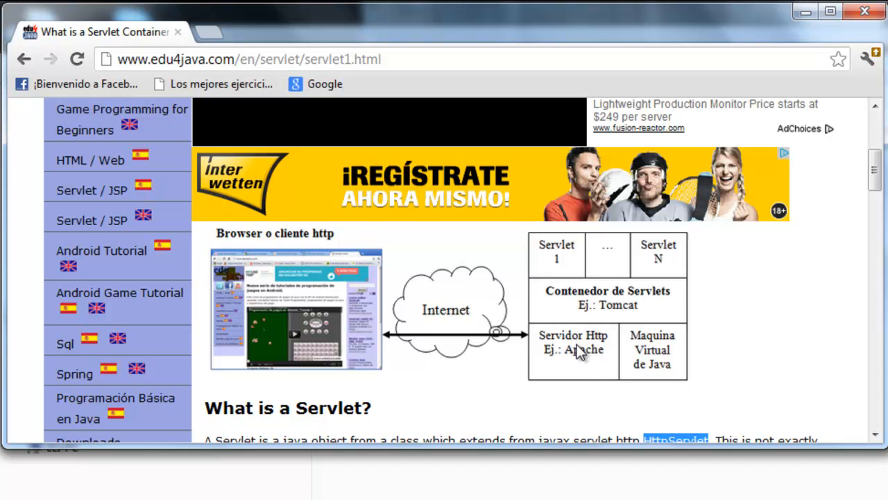
mouse_move(448, 313)
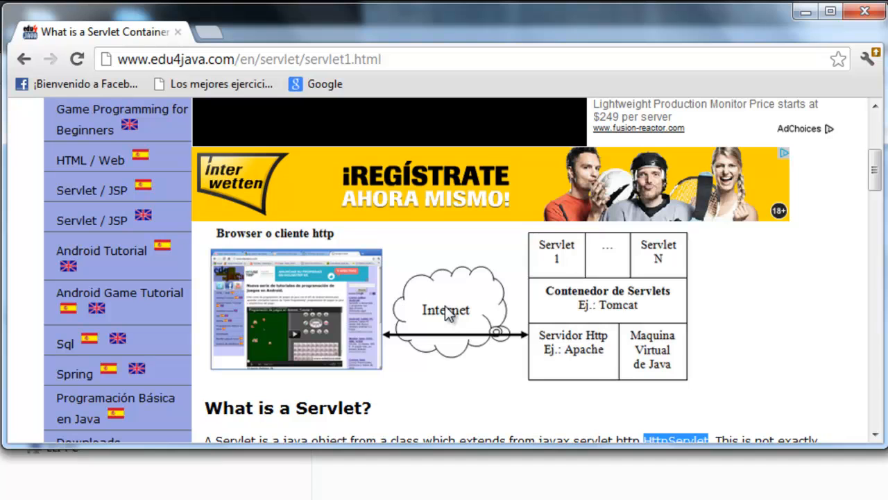
mouse_move(581, 246)
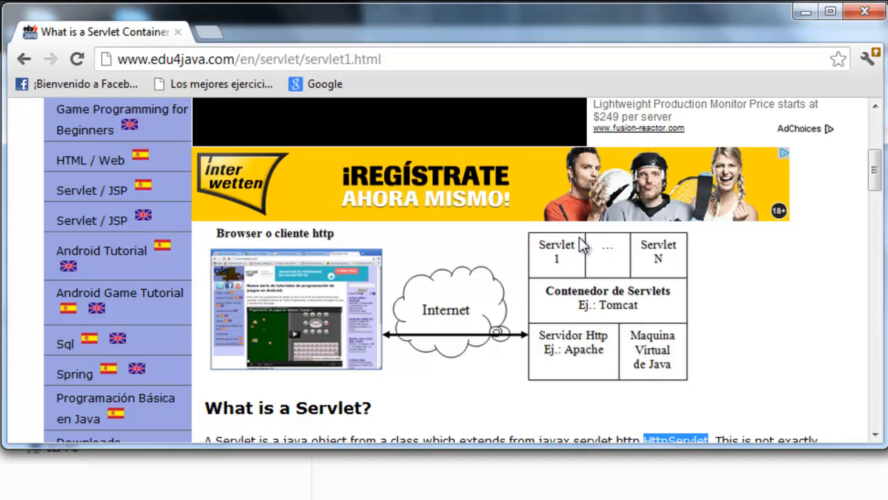
- Highlight 'Apache Software Foundation' and bring up the context menu for the tomcat.apache.org link
scroll("down", 3)
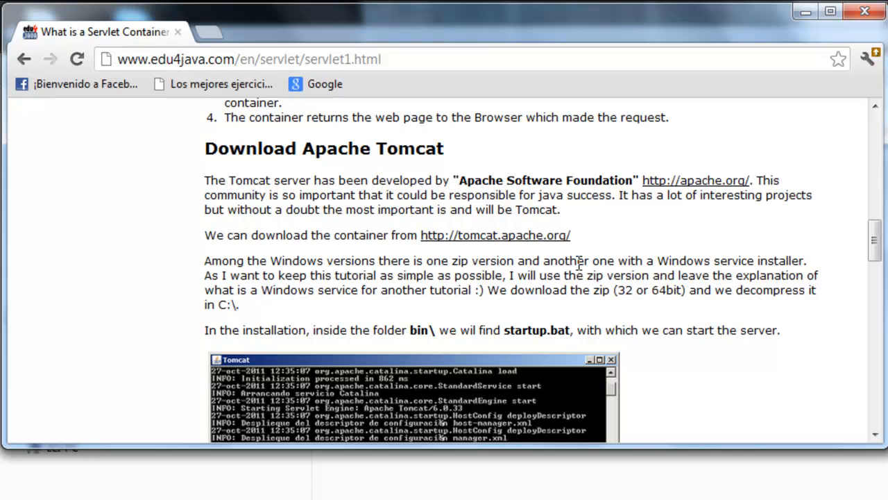
mouse_move(574, 229)
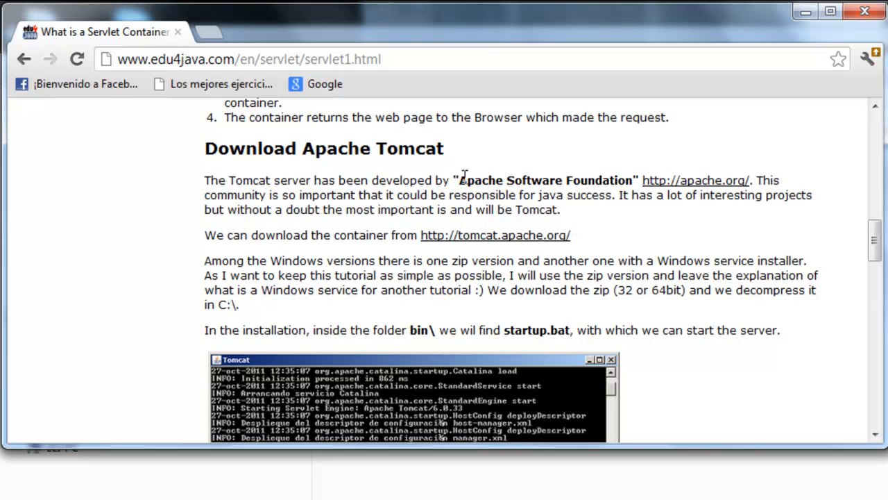
left_click_drag(460, 180, 626, 180)
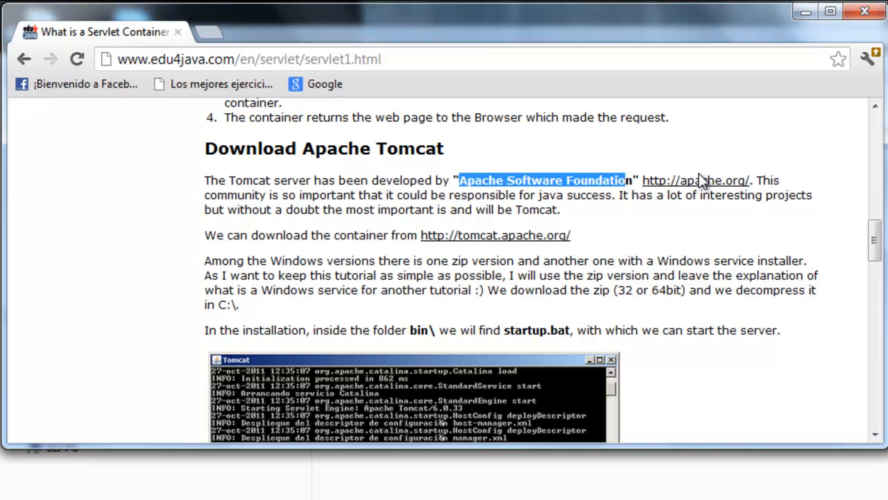
right_click(495, 235)
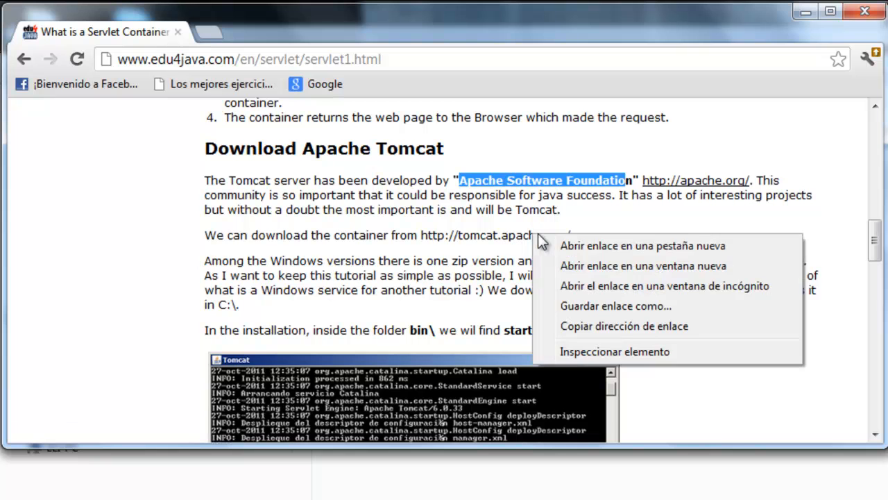
- Open tomcat.apache.org in a new tab and scroll to the Download versions list
left_click(642, 245)
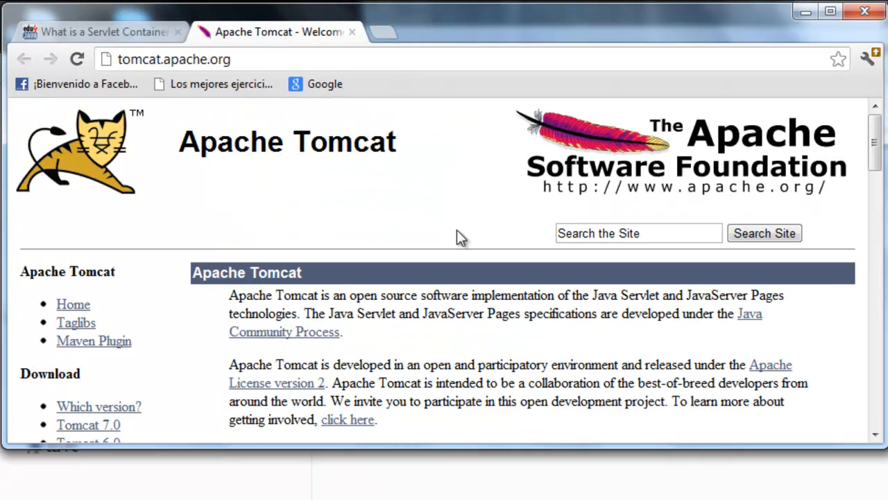
scroll("down", 3)
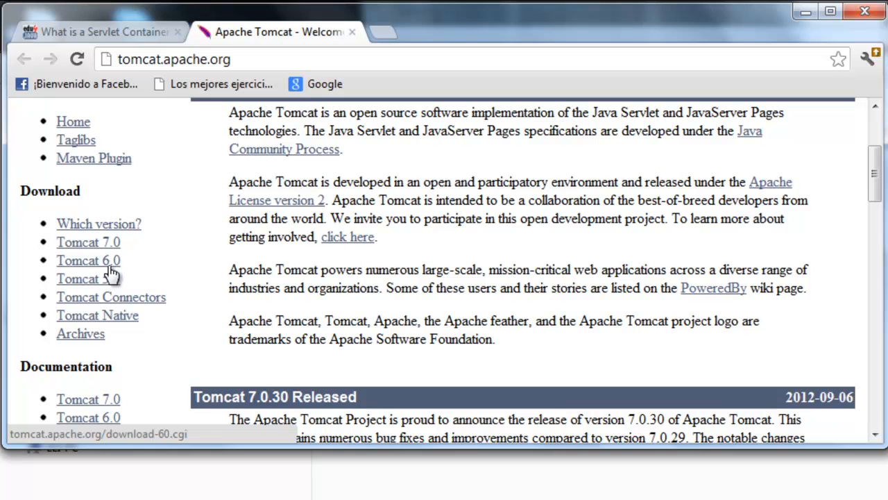
mouse_move(104, 263)
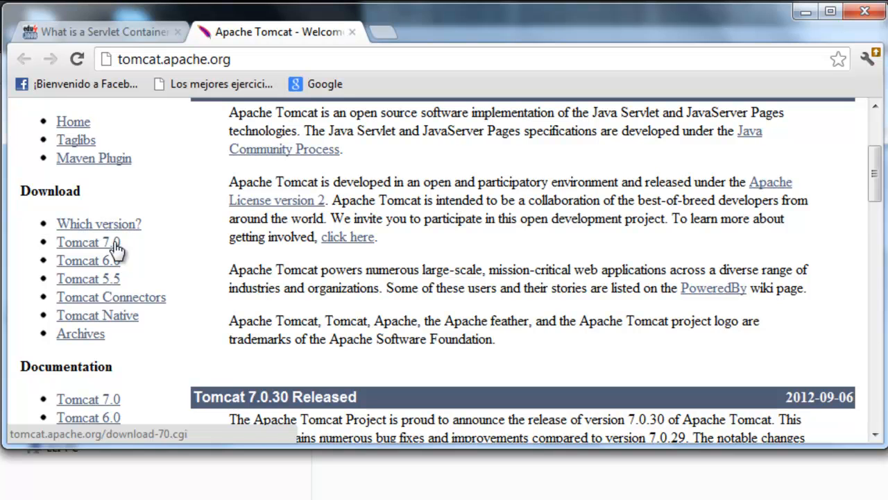
mouse_move(97, 288)
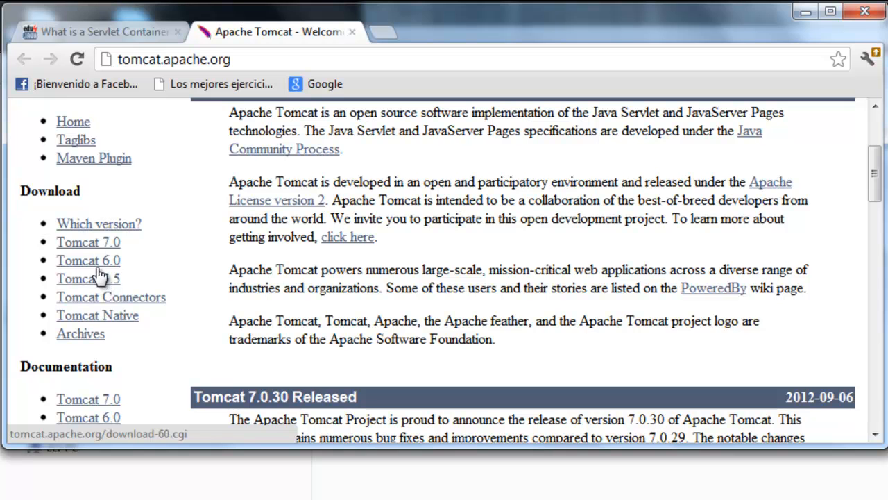
mouse_move(101, 267)
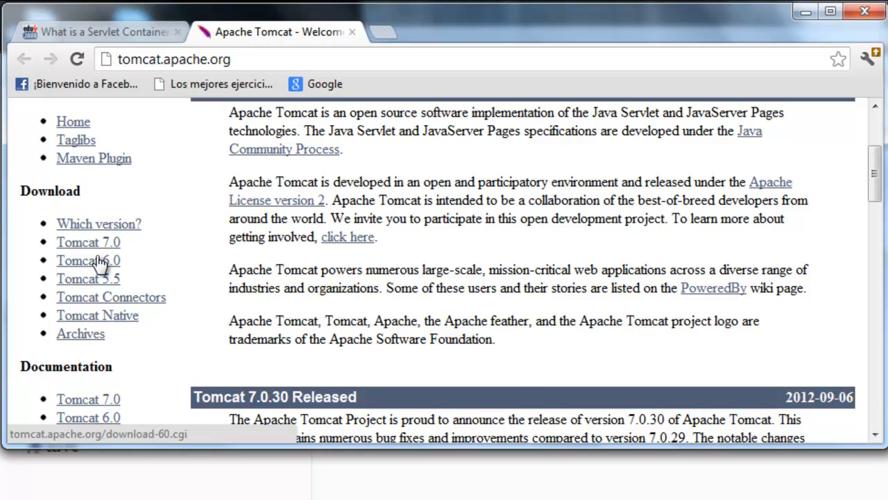
- Go to the Tomcat 6.0 download page and scroll to the 6.0.35 Binary Distributions
left_click(88, 260)
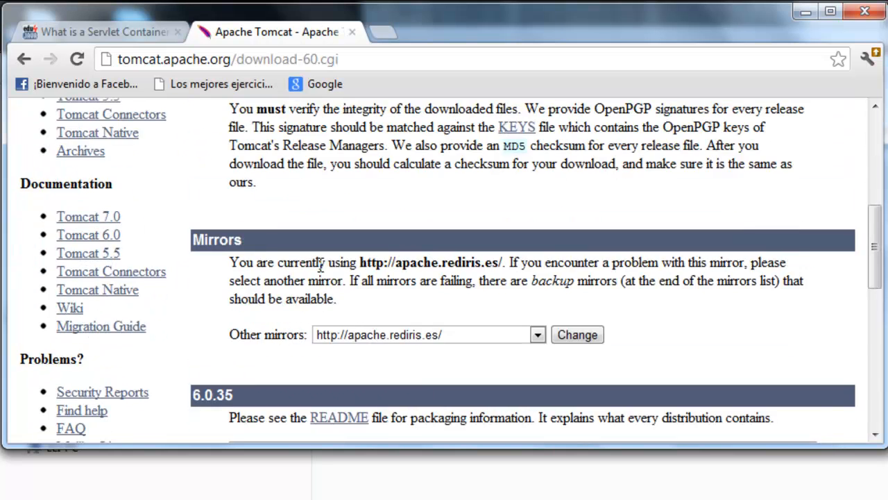
scroll("down", 3)
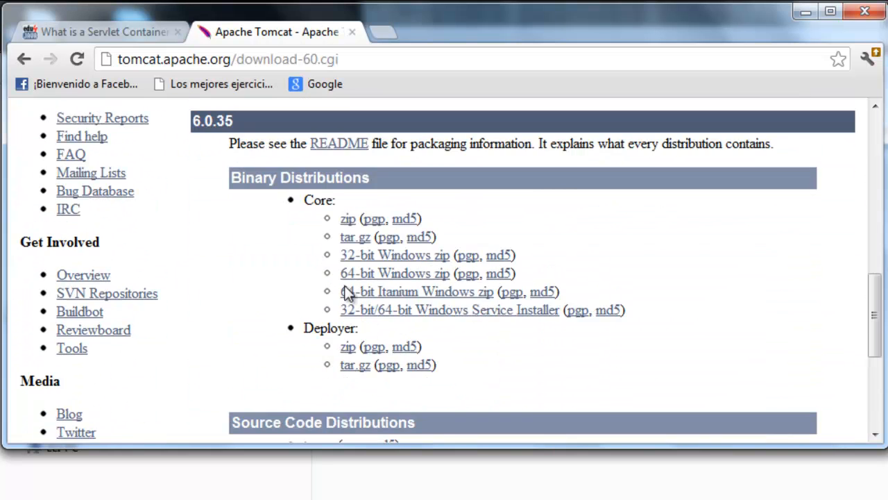
mouse_move(430, 256)
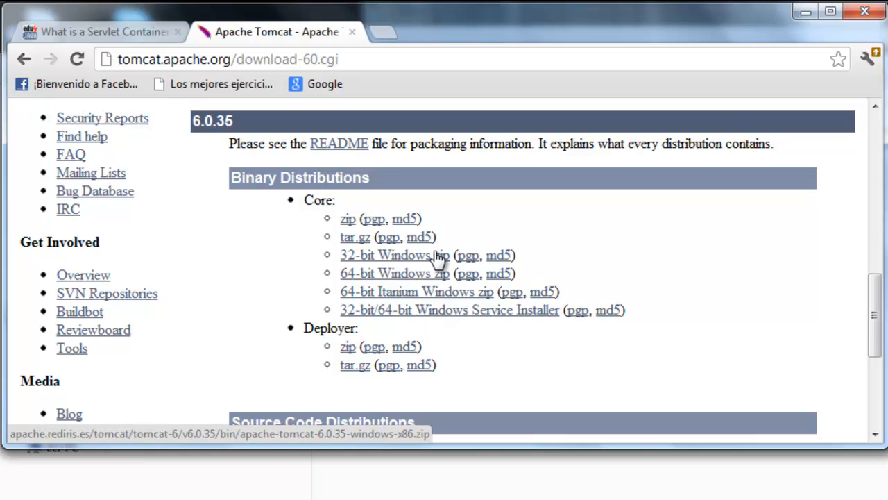
scroll("down", 3)
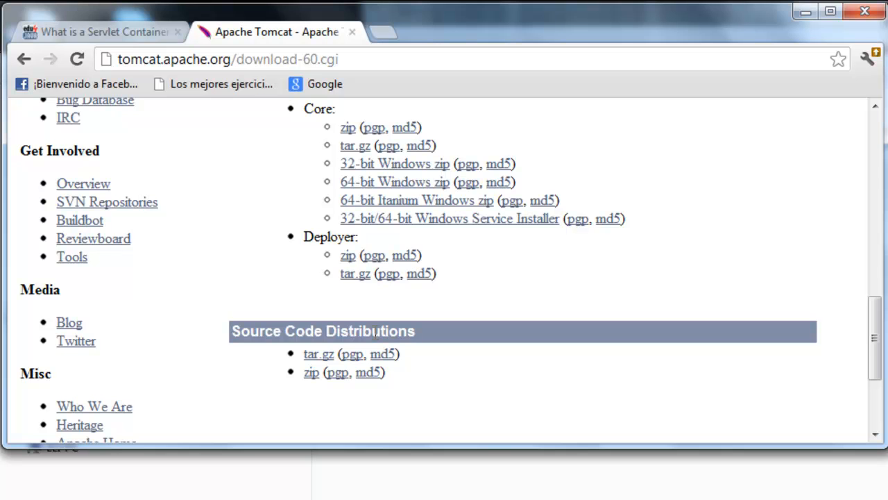
mouse_move(307, 353)
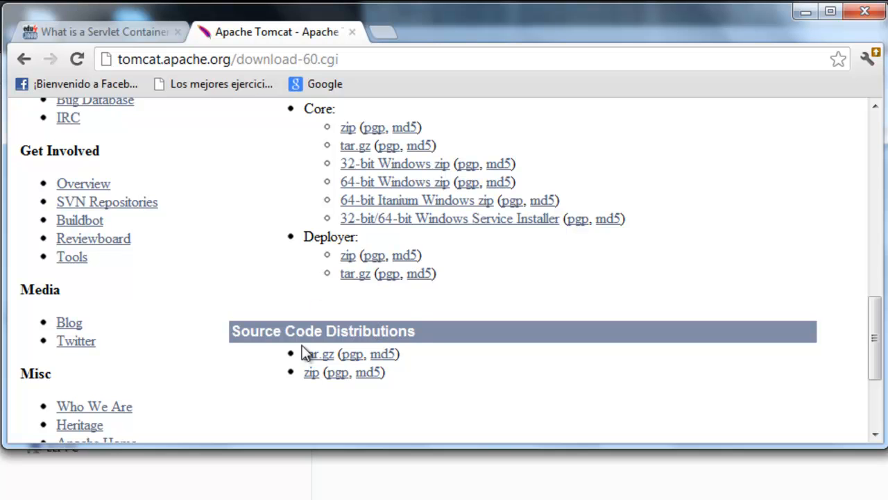
mouse_move(427, 220)
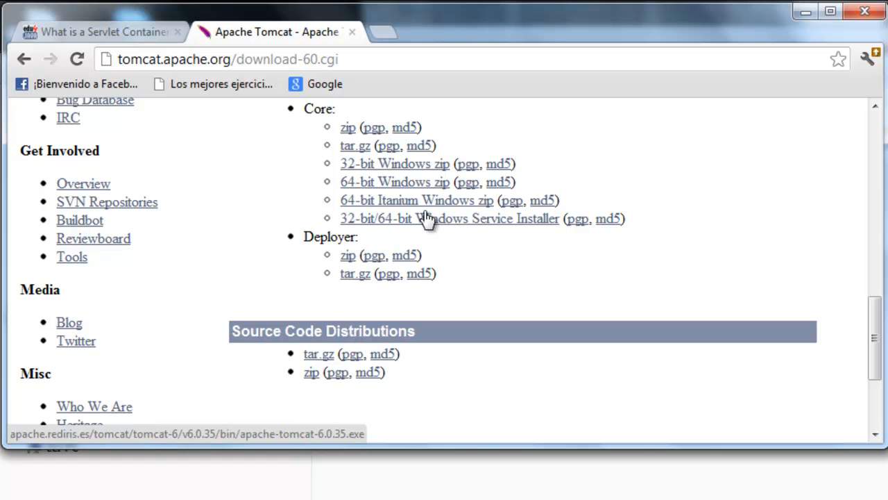
mouse_move(430, 225)
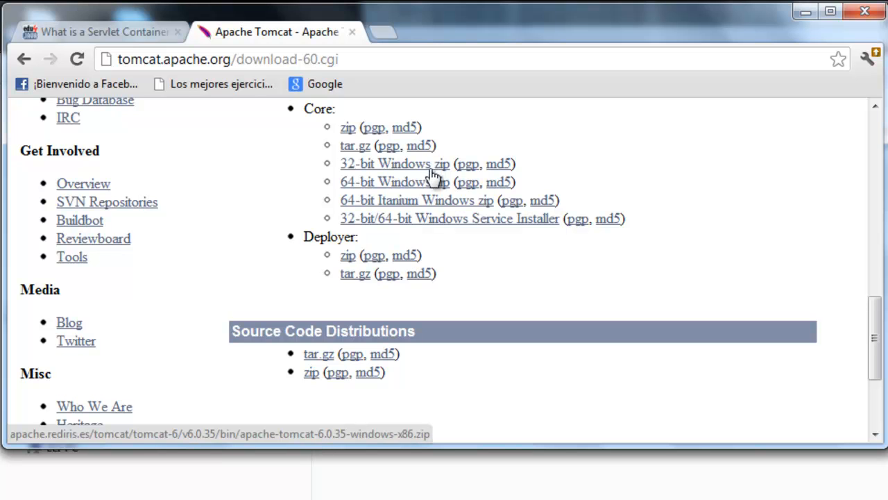
mouse_move(417, 170)
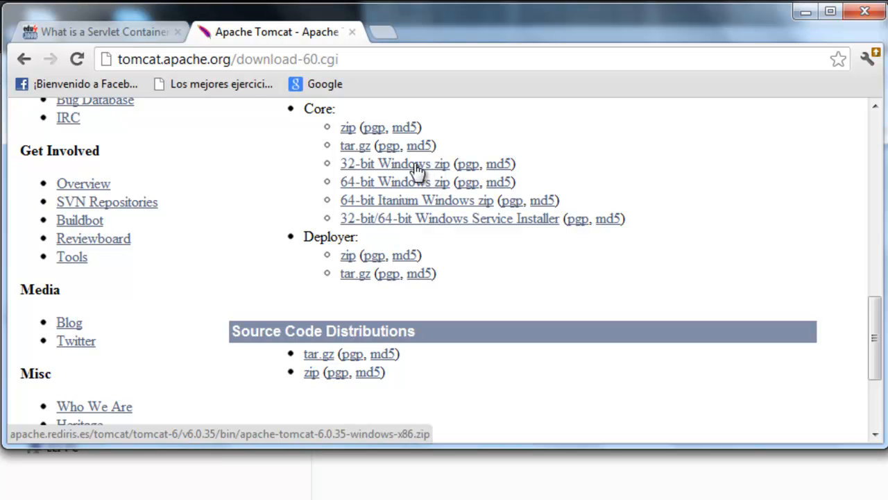
mouse_move(395, 182)
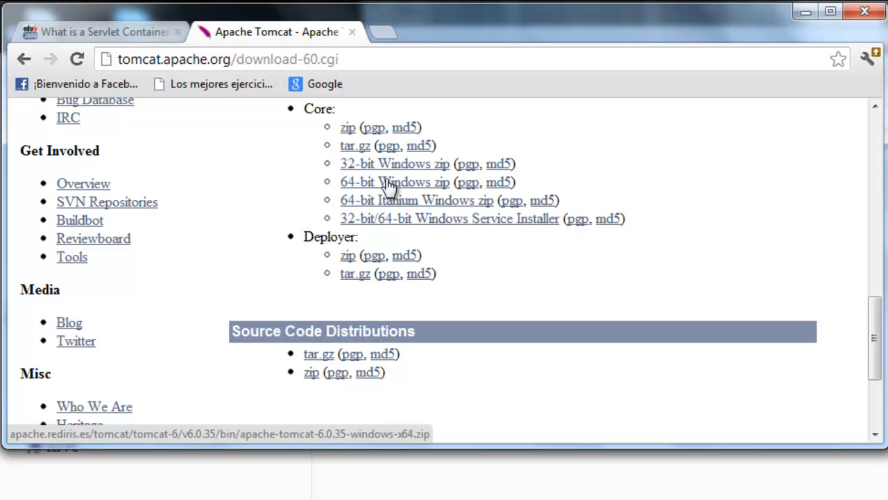
mouse_move(388, 193)
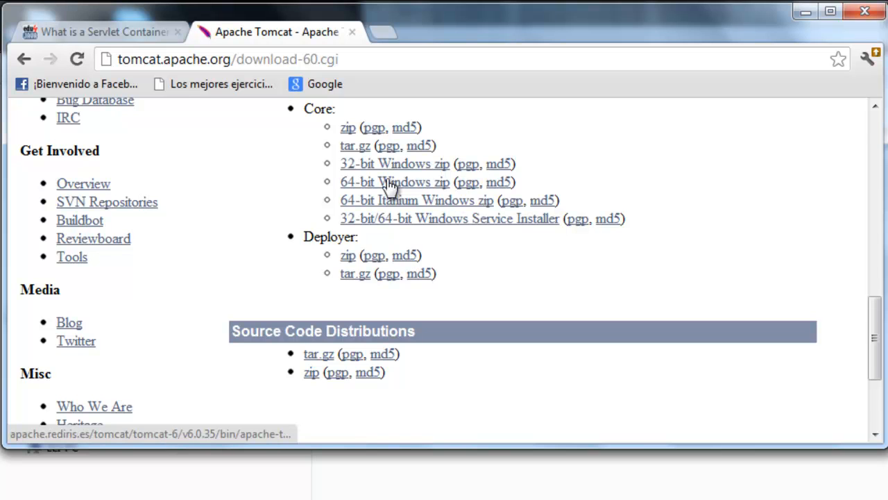
- Download apache-tomcat-6.0.35-windows-x64.zip and open it in WinRAR
left_click(395, 182)
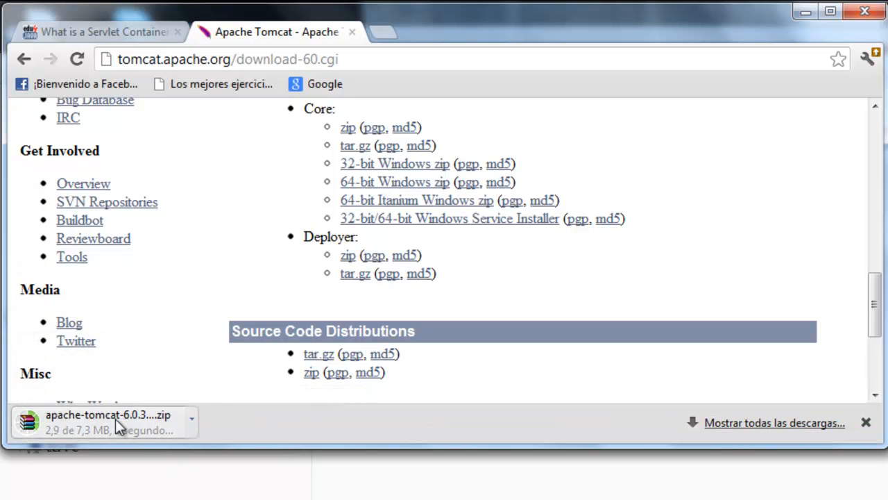
mouse_move(108, 419)
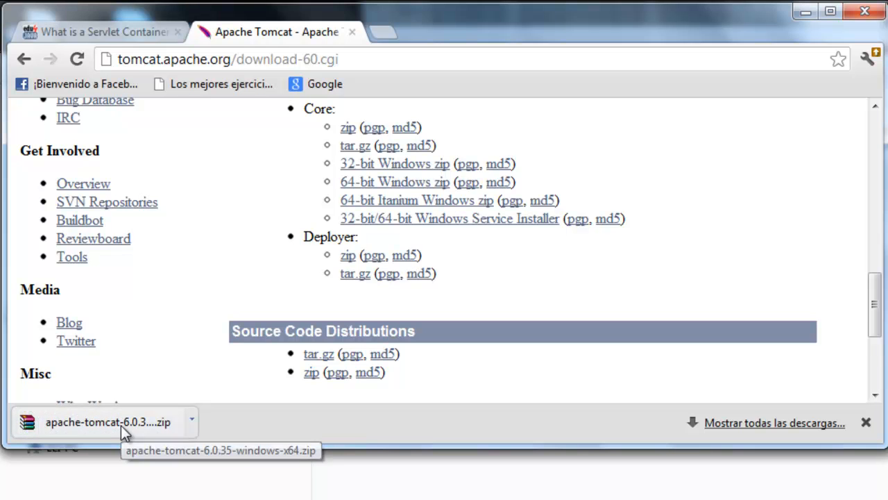
left_click(107, 421)
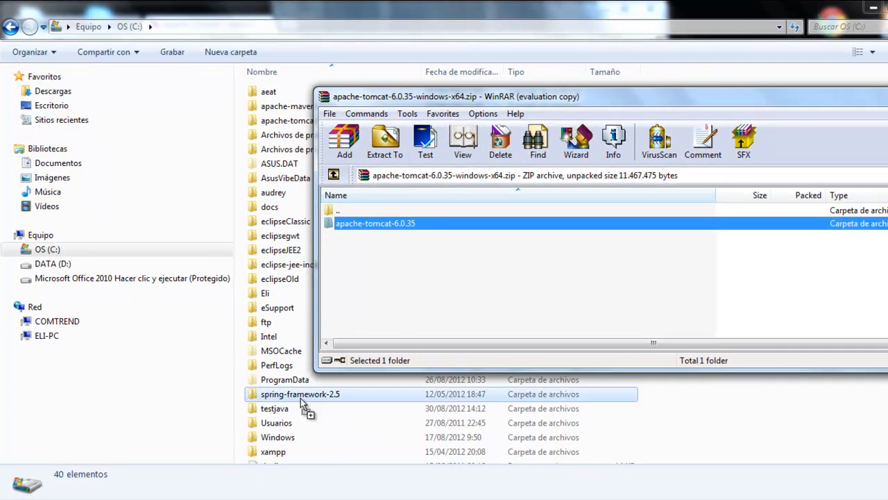
- Extract apache-tomcat-6.0.35 to C: and browse into its bin folder
left_click(385, 139)
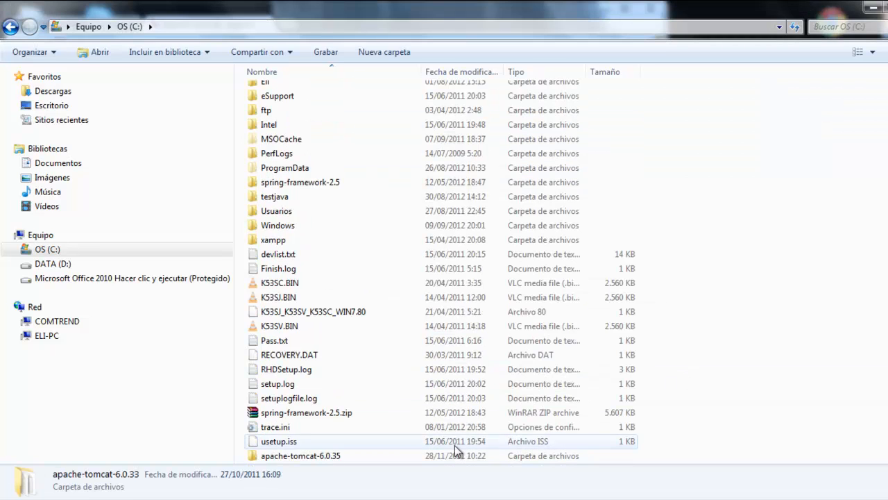
double_click(301, 455)
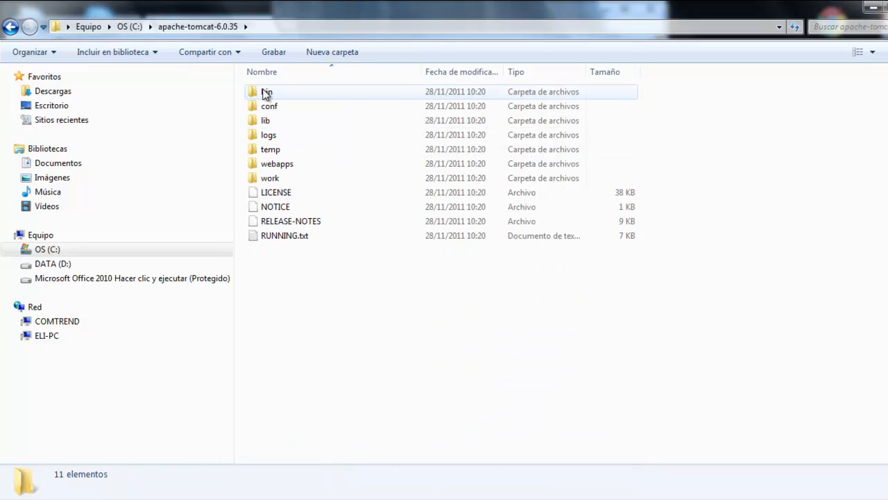
double_click(267, 90)
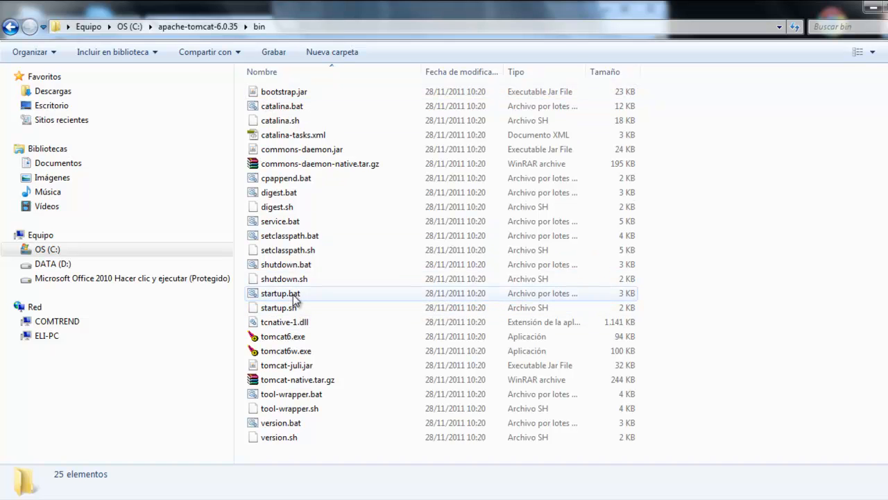
- Run startup.bat from the bin folder to launch the Tomcat console
left_click(280, 292)
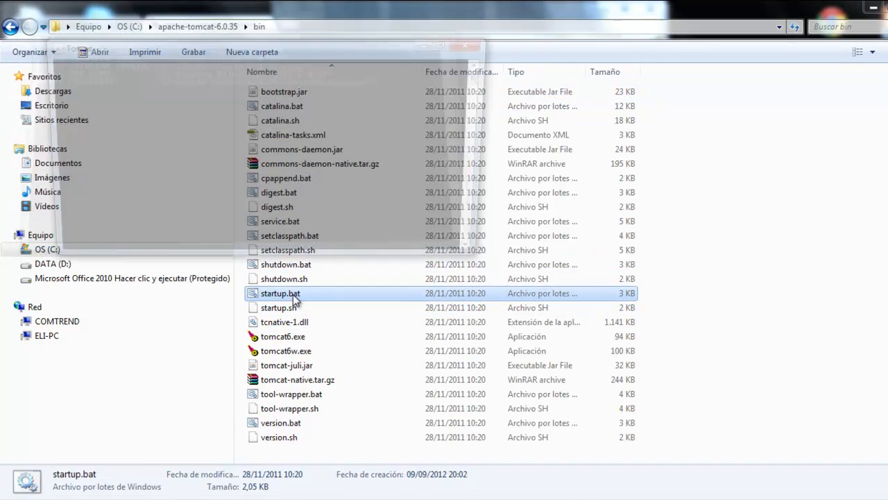
double_click(281, 293)
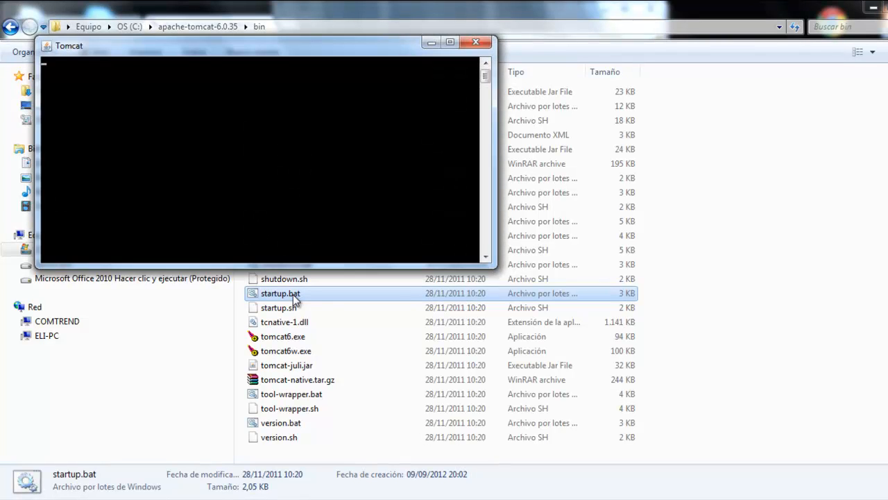
double_click(280, 293)
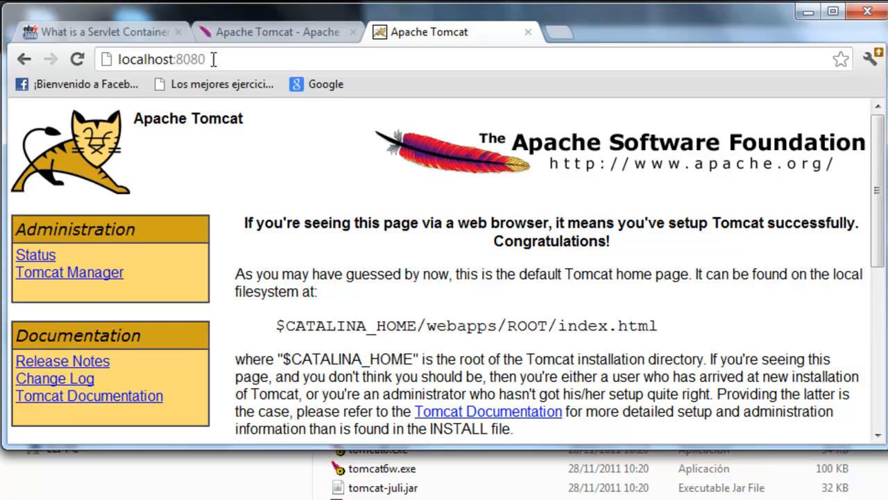
- Check the 8080 port in the address bar of the Tomcat congratulations page
double_click(184, 59)
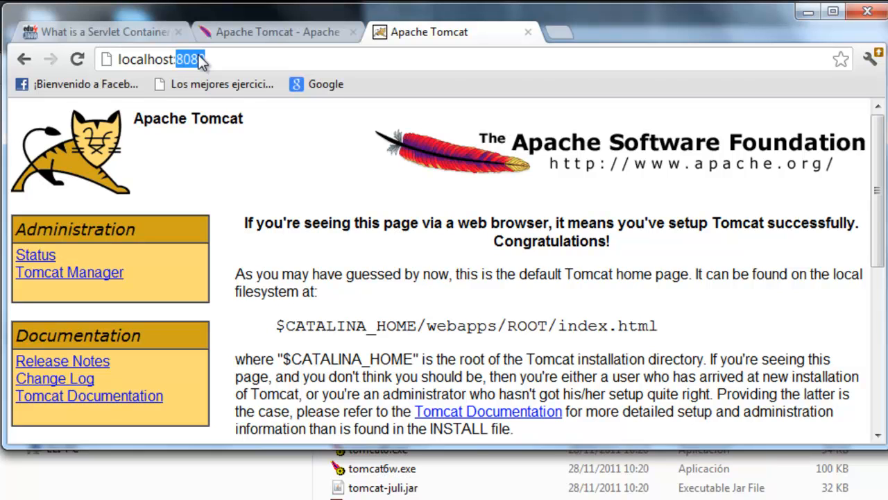
left_click(201, 59)
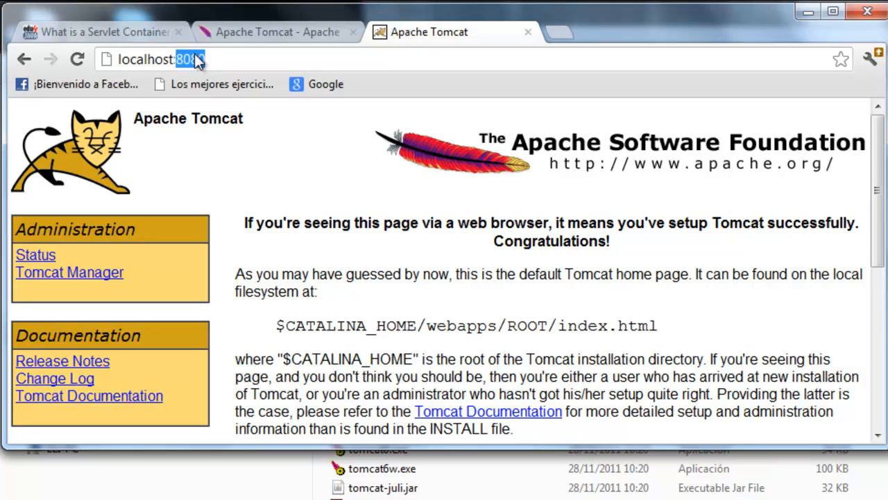
mouse_move(323, 205)
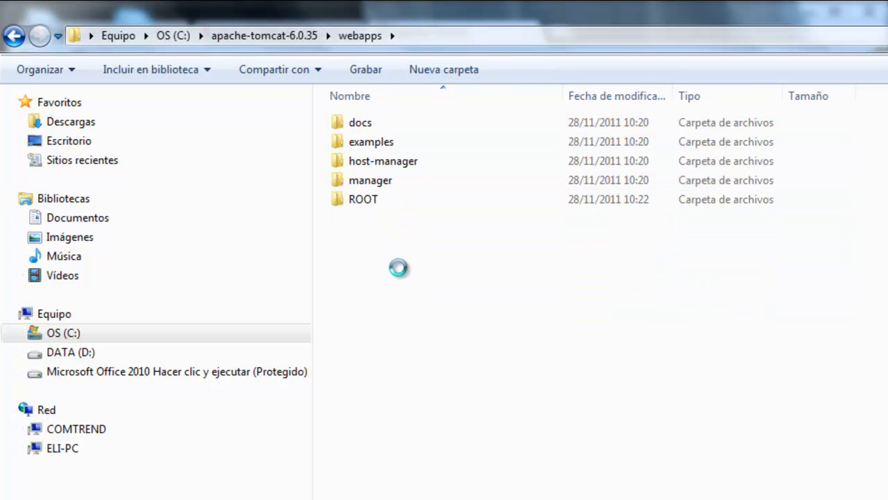
- Create a new folder named 'first-servlet' inside Tomcat's webapps
right_click(398, 268)
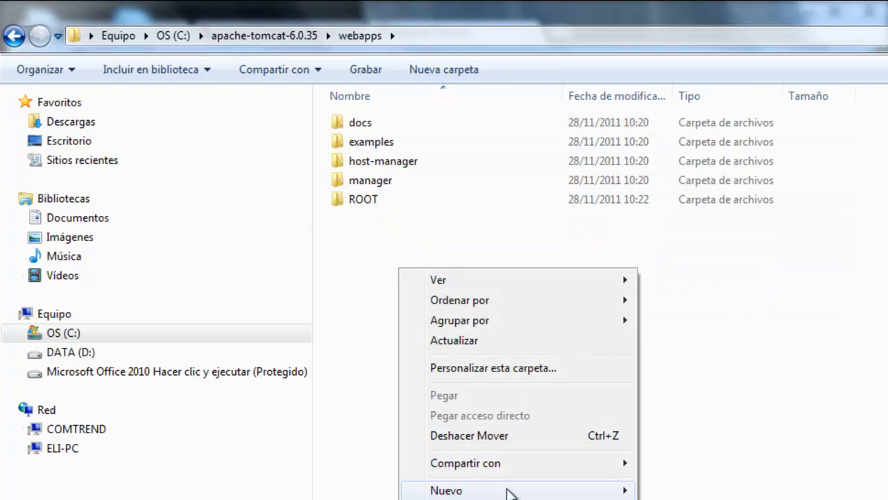
left_click(447, 490)
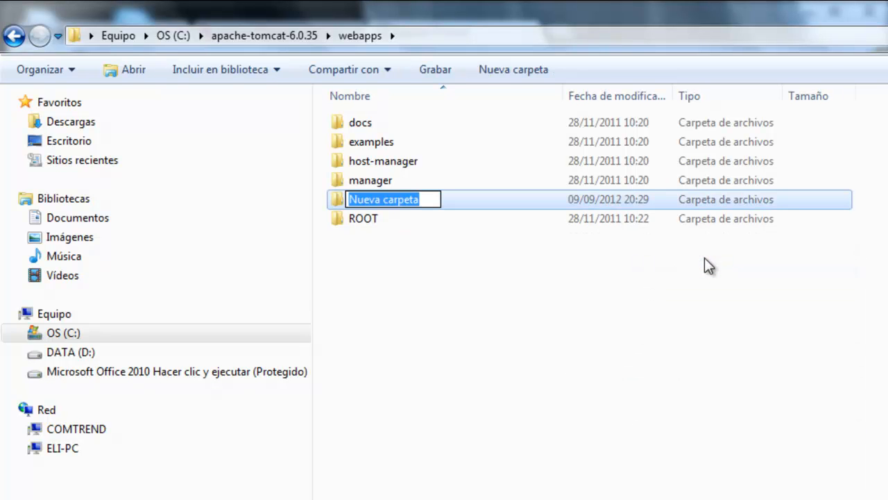
type("first")
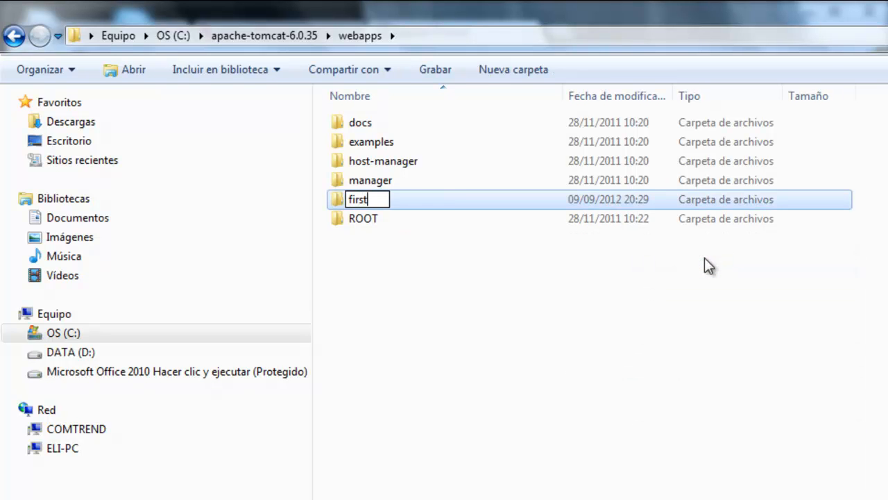
type("-servlet")
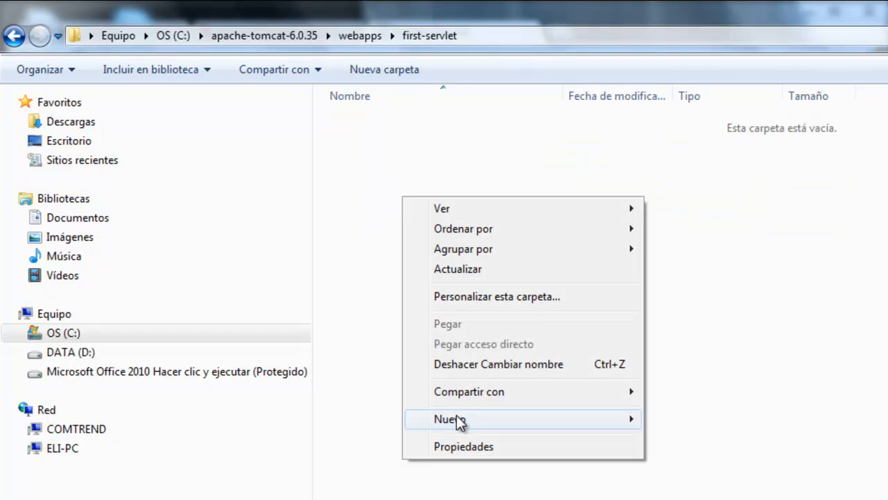
- Add a welcome.html text document in first-servlet and open it with Notepad++
left_click(446, 418)
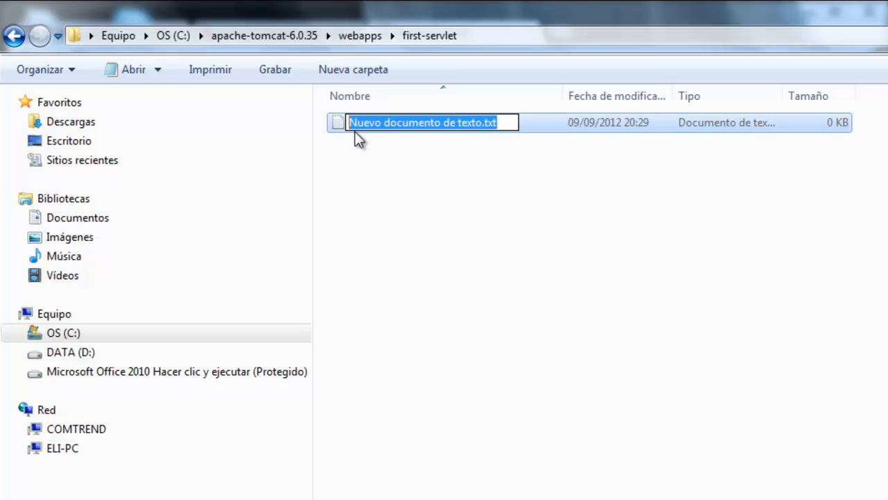
type("welcome")
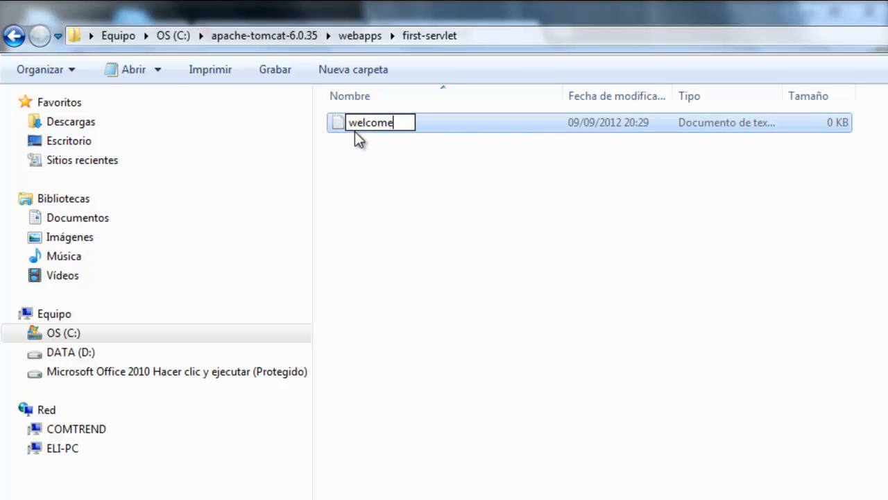
type(".t")
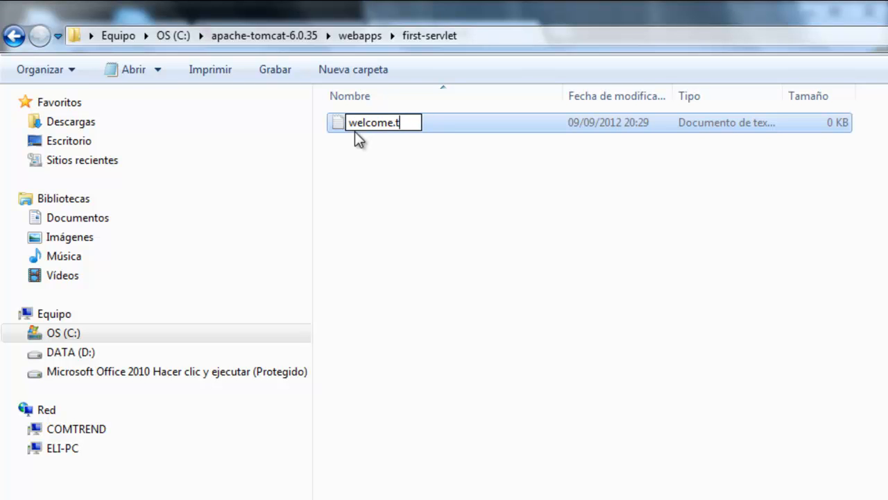
type("html")
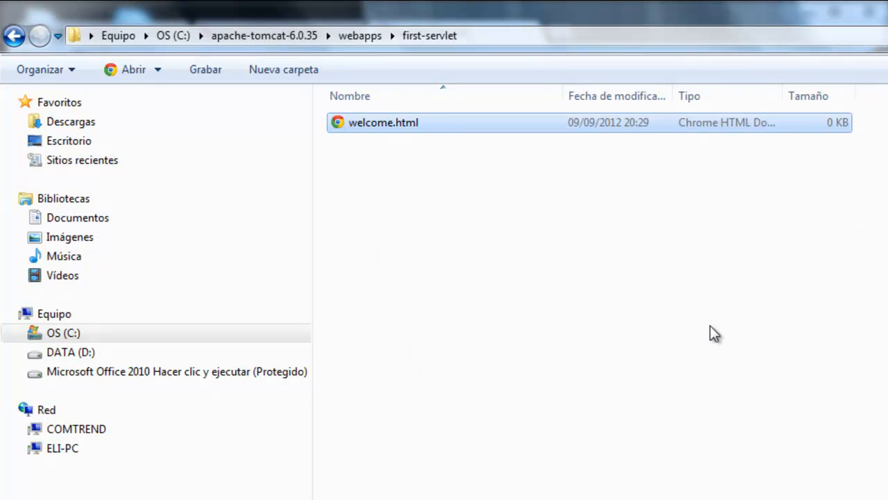
right_click(383, 122)
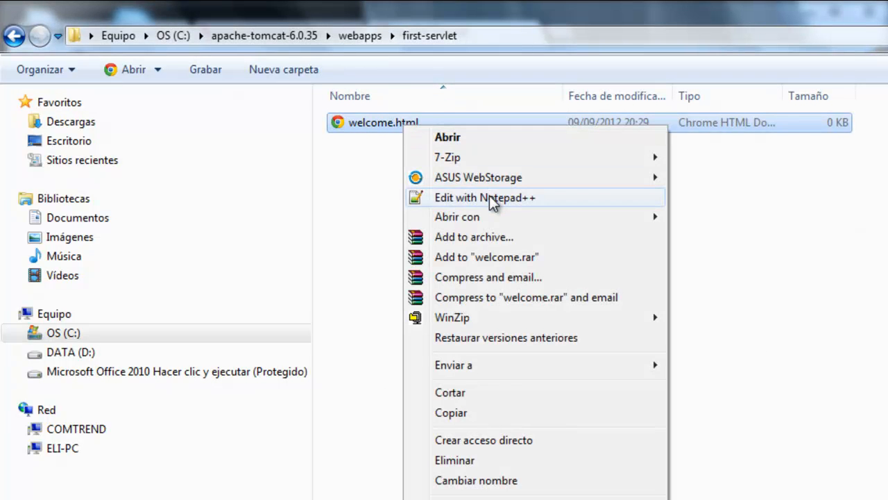
left_click(485, 197)
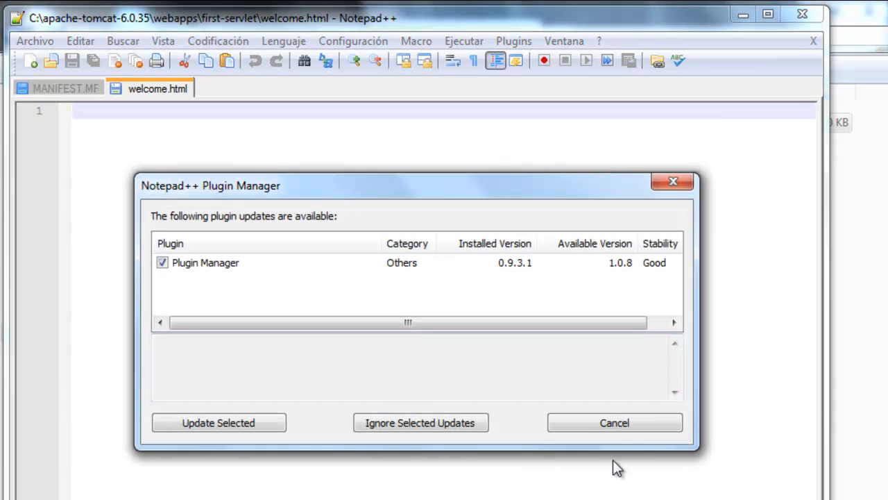
- Dismiss the plugin prompt and select the Hola Mundo HTML code block on edu4java
left_click(613, 422)
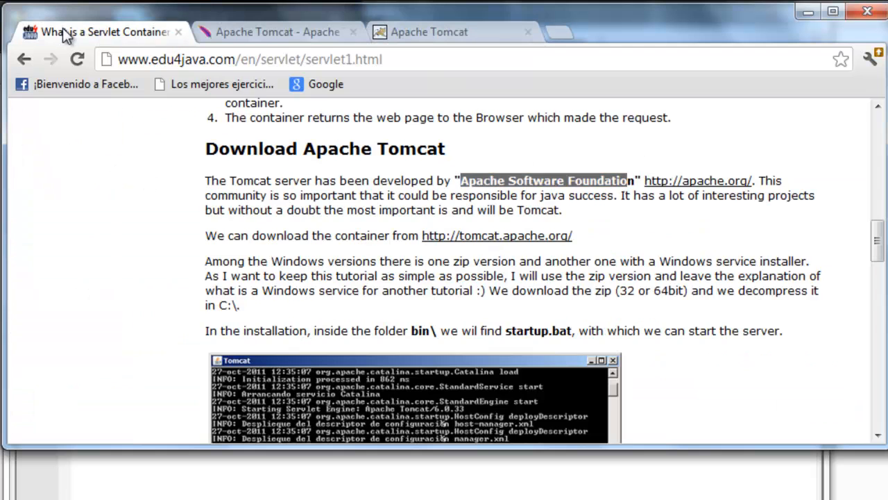
scroll("down", 3)
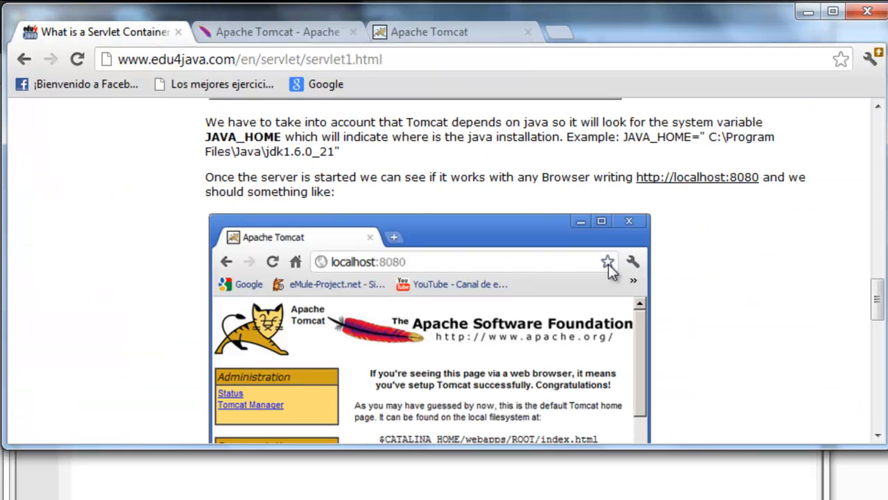
scroll("down", 3)
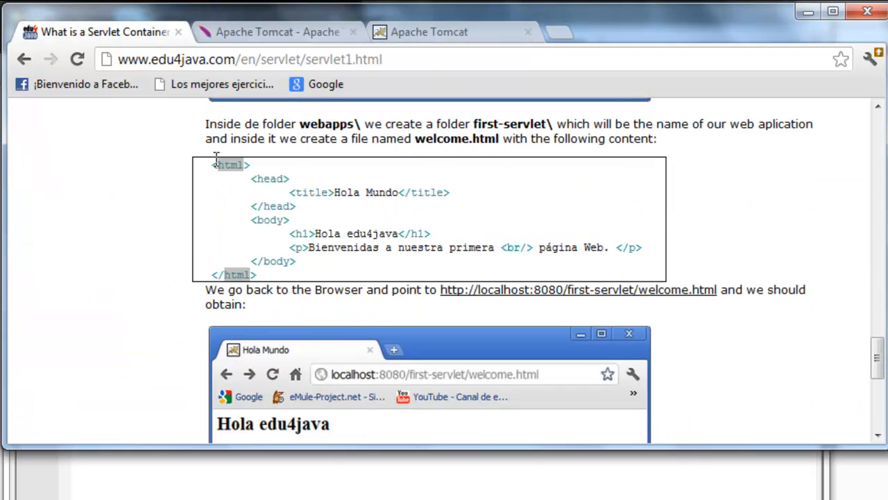
left_click_drag(212, 164, 257, 274)
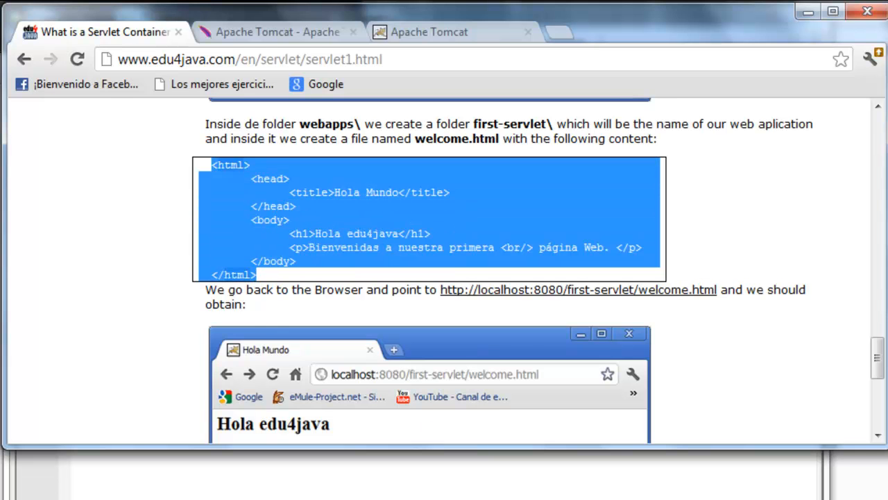
right_click(232, 211)
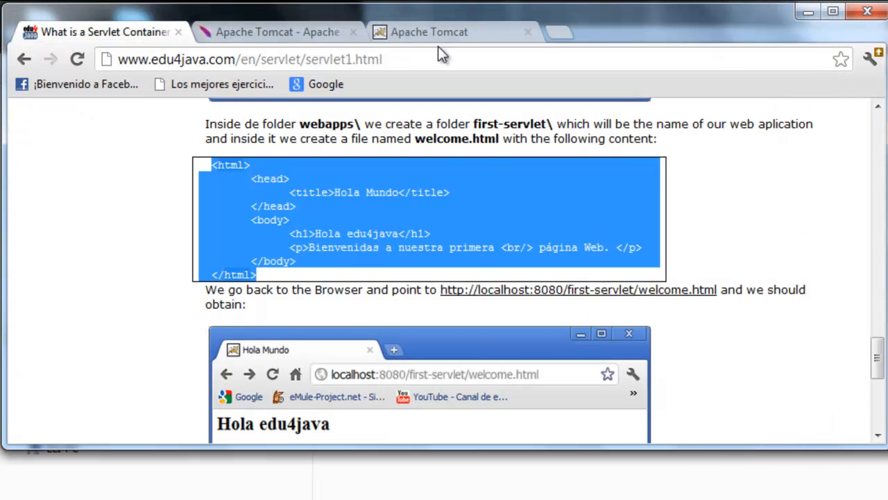
- In the Apache Tomcat tab, load localhost:8080/first-servlet/welcome.html to show the 'Hola edu4java' page
left_click(429, 32)
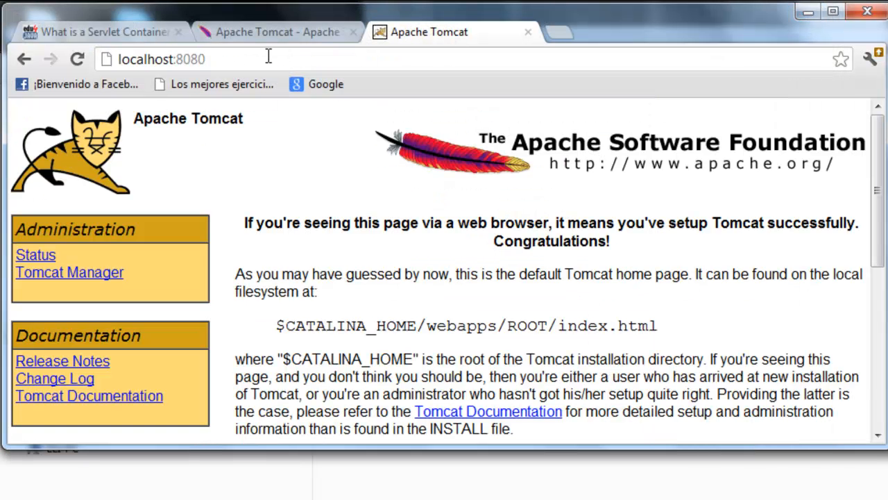
type("/f")
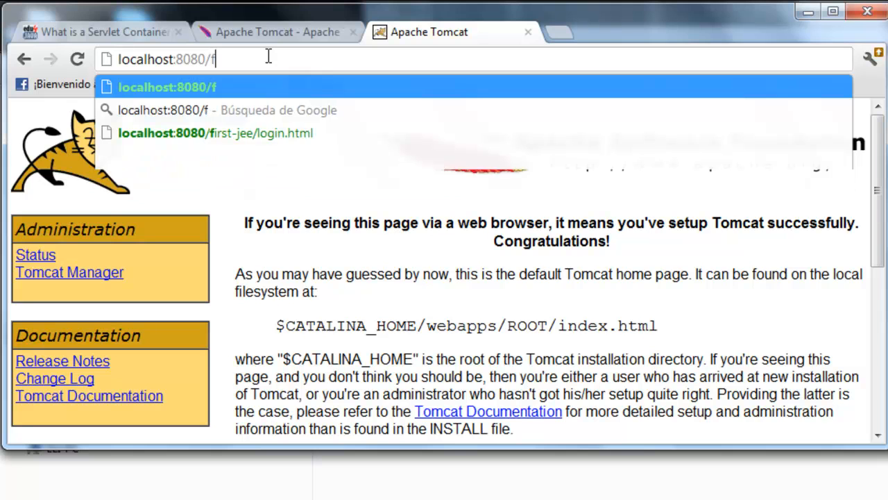
type("irst-se")
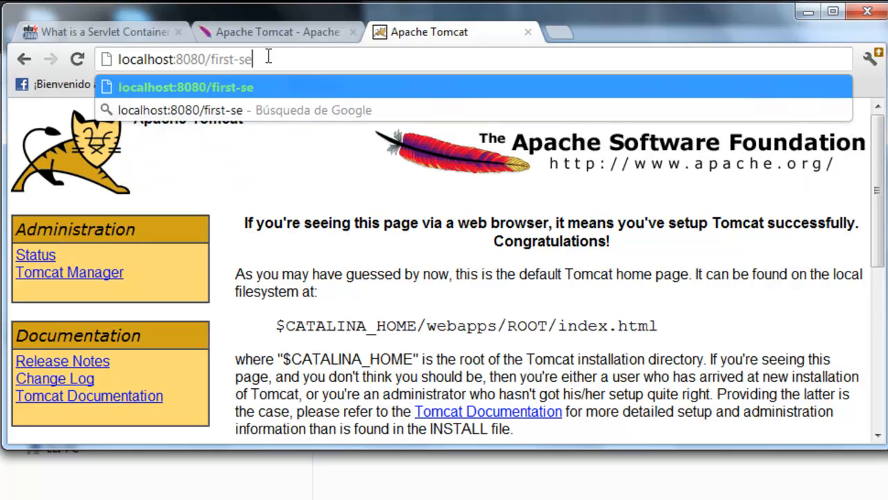
type("rvlet/")
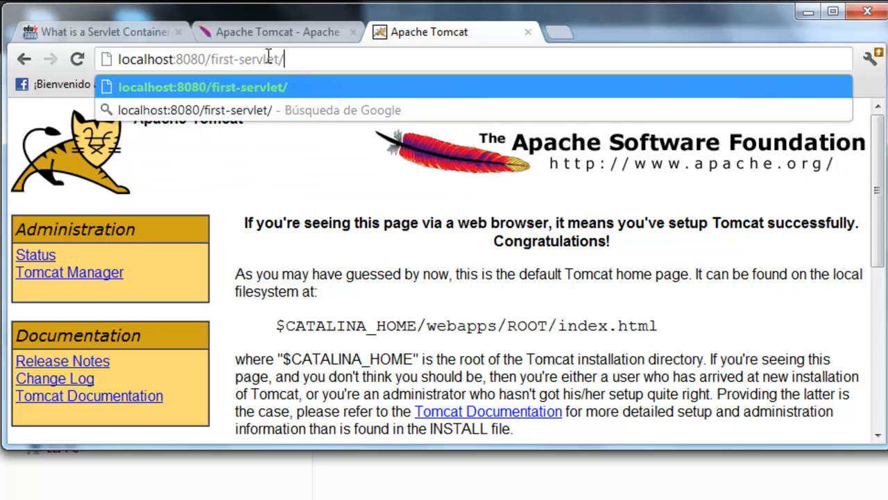
type("welcome")
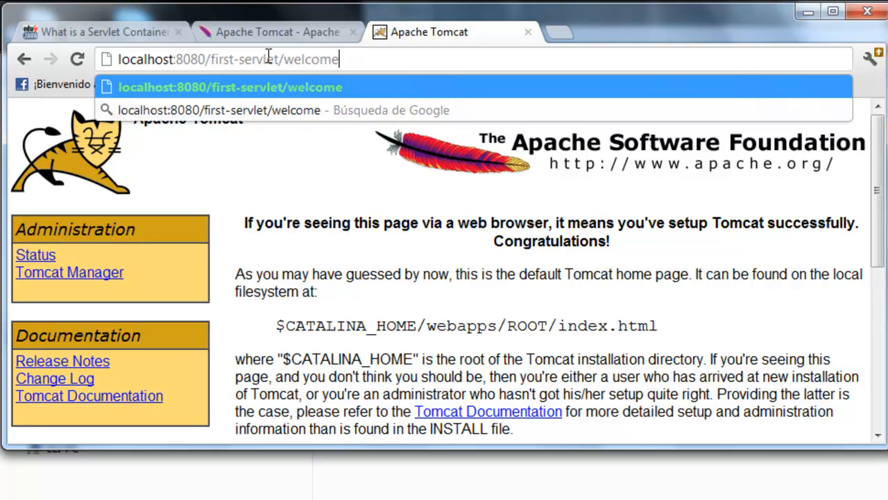
type(".html")
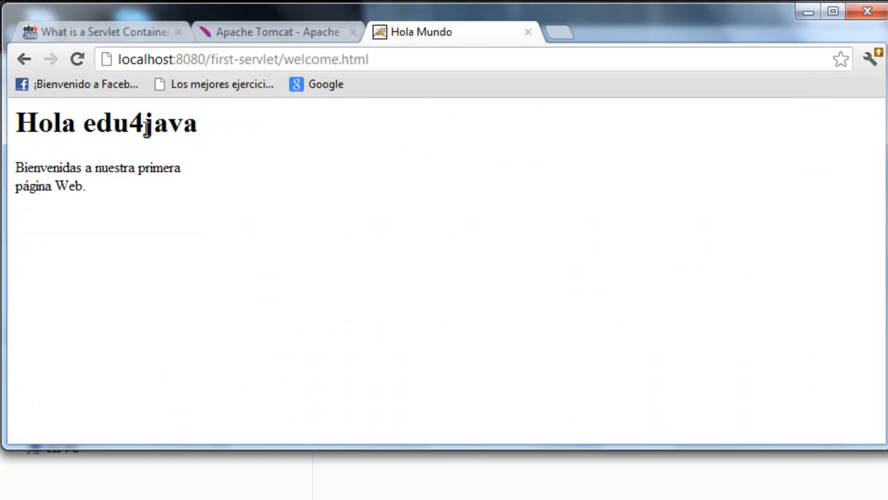
mouse_move(147, 151)
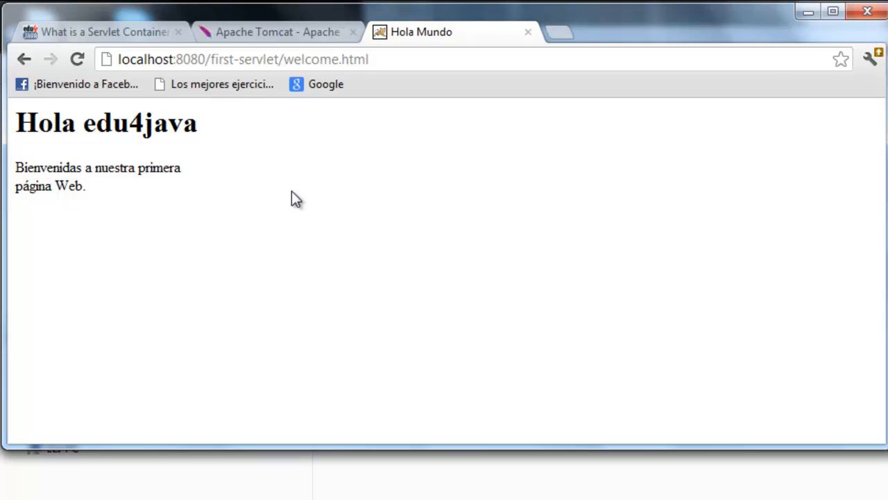
mouse_move(309, 199)
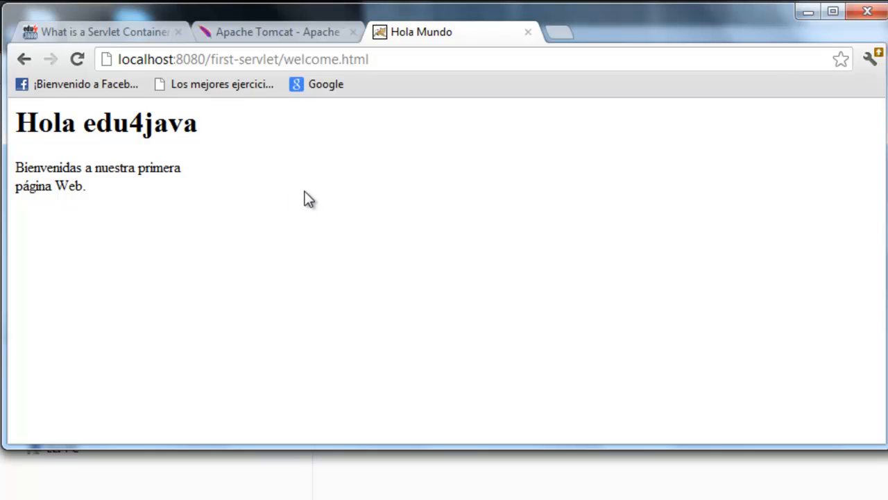